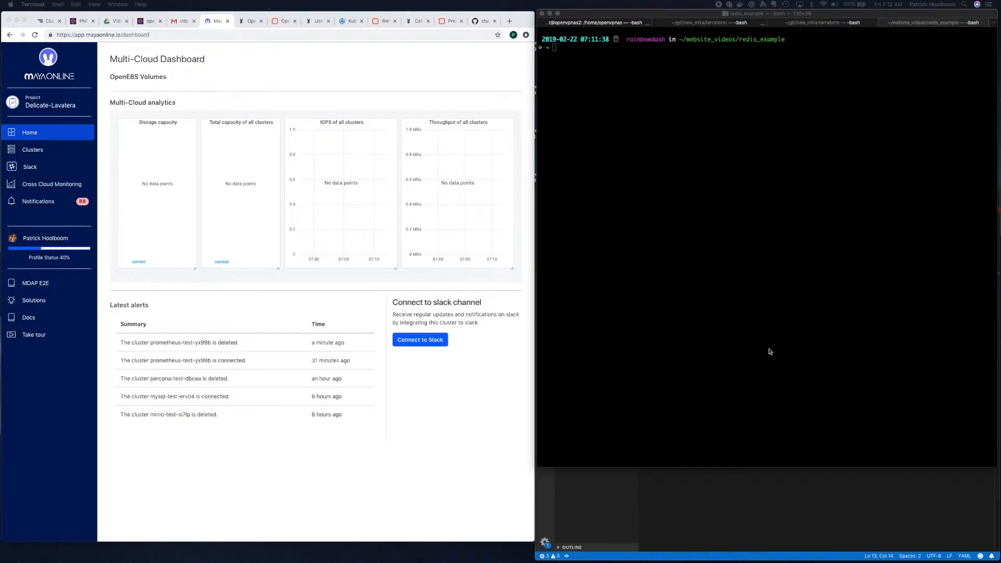
- Install the stable/openebs Helm chart as release openebs in the openebs namespace
type("helm install --namespace openebs --name openebs stable/openebs")
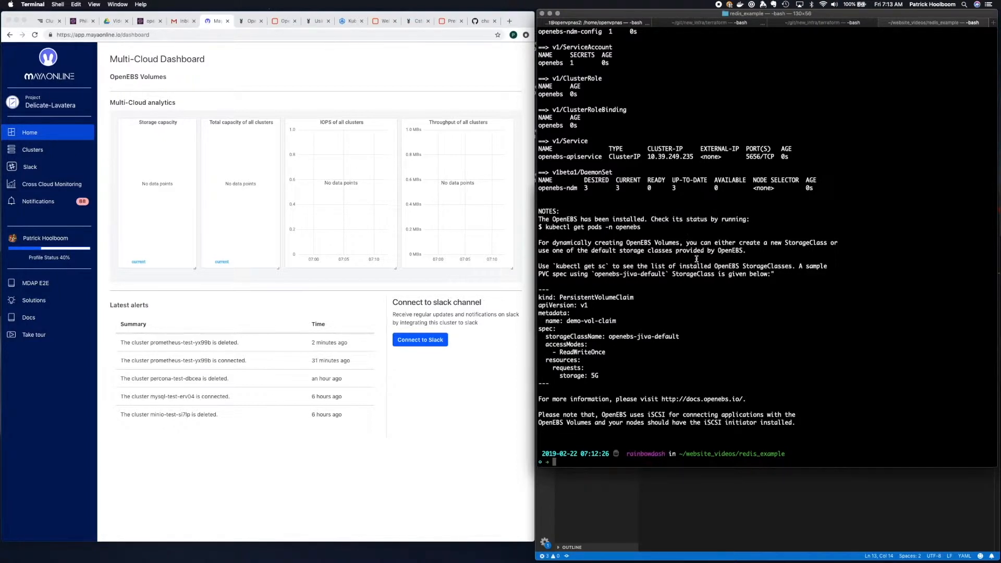
- Run kubectl apply -f openebs-config.yaml to create the cstor-disk storage pool claim
type("kubectl a")
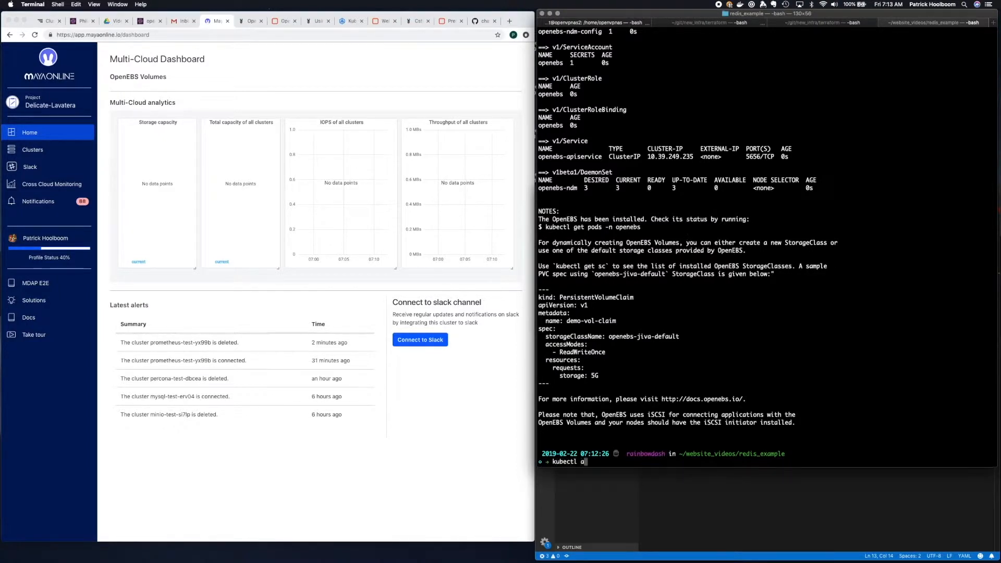
type("pply -f")
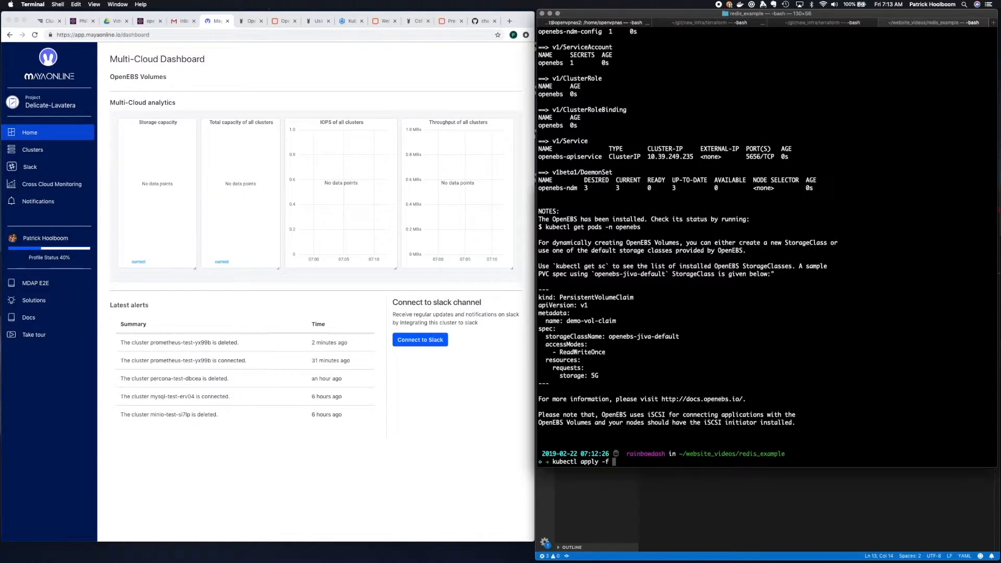
type("openebs-config.yaml")
type("kubectl")
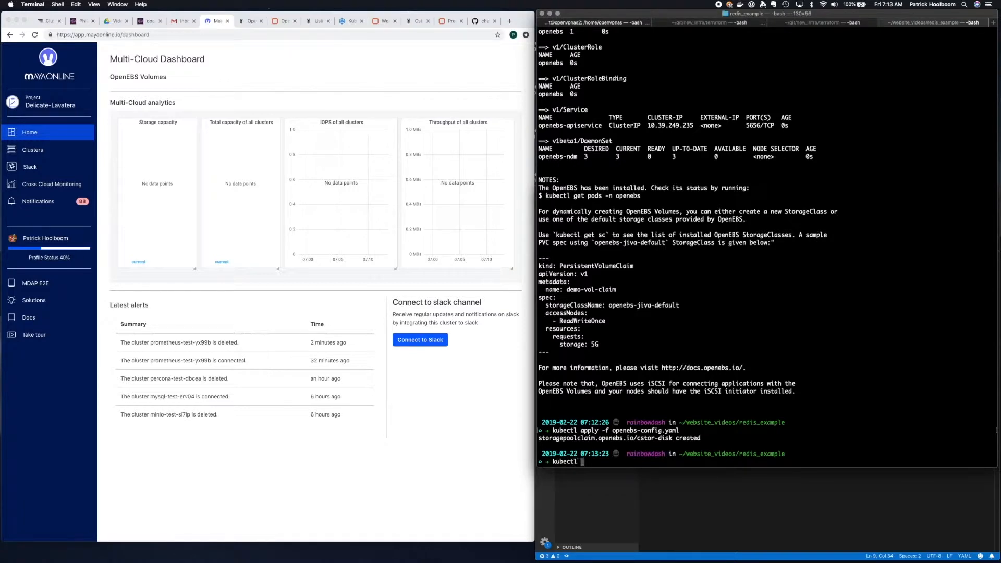
- Apply the next OpenEBS yaml with kubectl, leading into the Redis Helm deployment
type("apply -f")
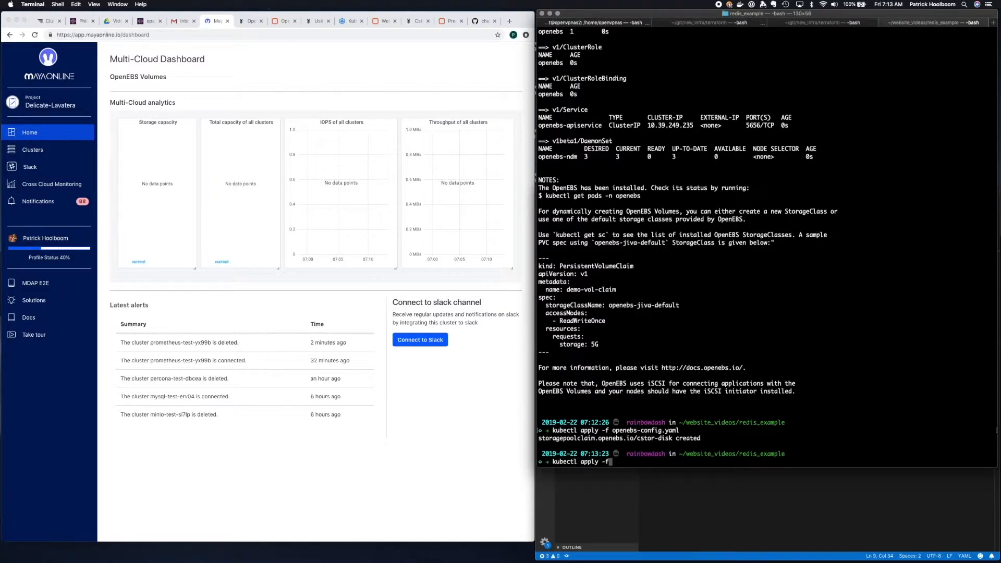
type("openebs-")
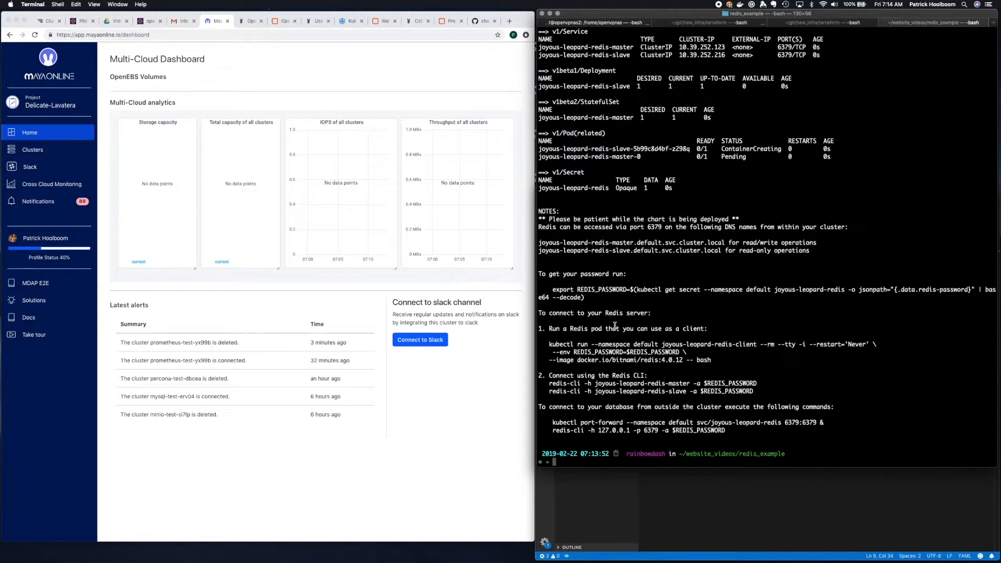
mouse_move(374, 121)
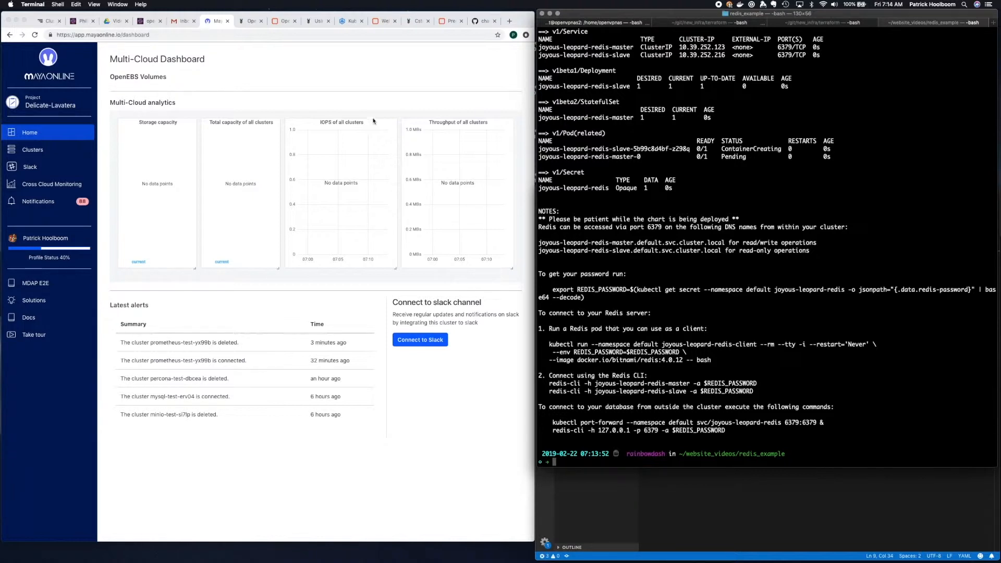
mouse_move(314, 76)
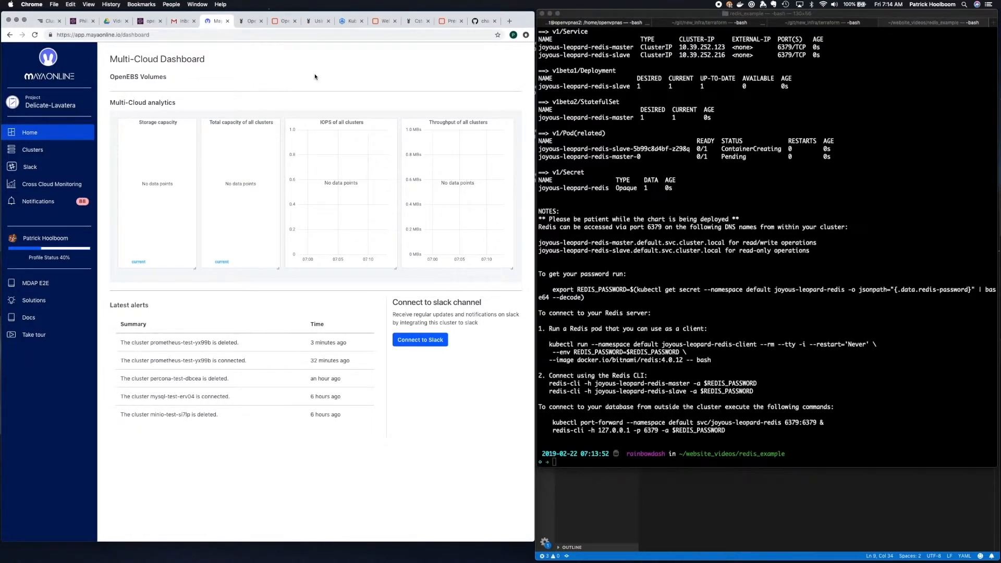
- From Clusters, connect a new cluster named redis-test to get its agent install command
left_click(33, 149)
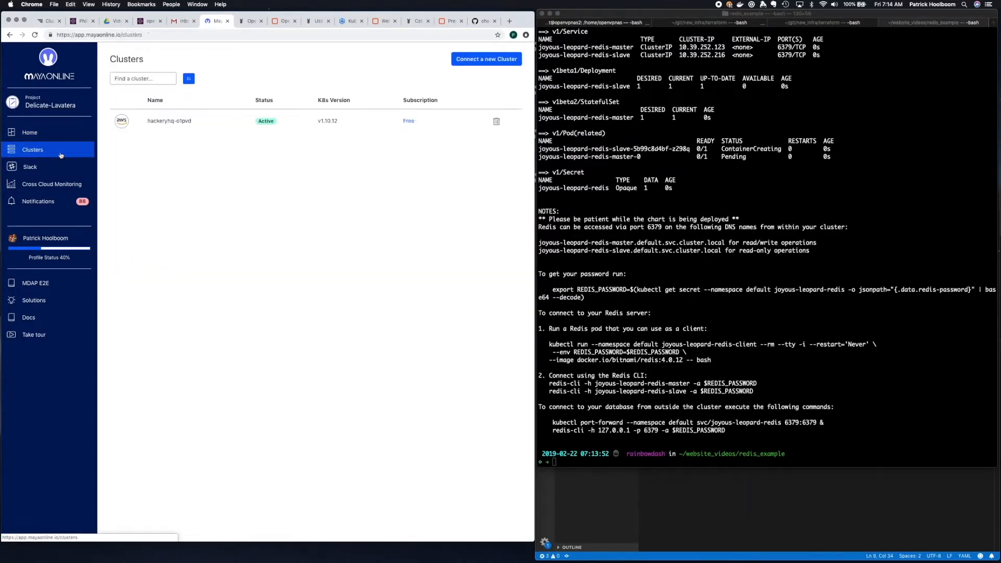
mouse_move(486, 58)
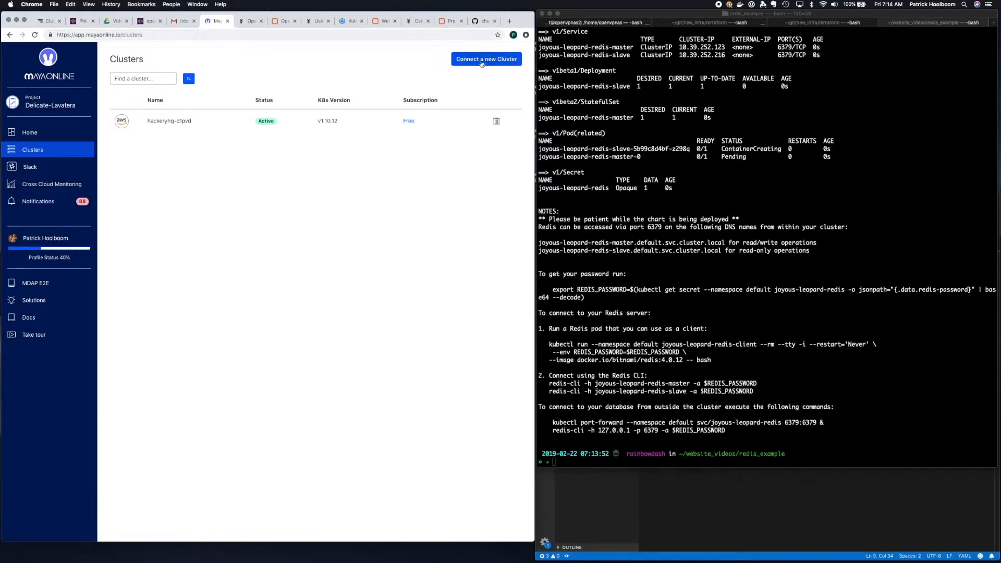
left_click(486, 59)
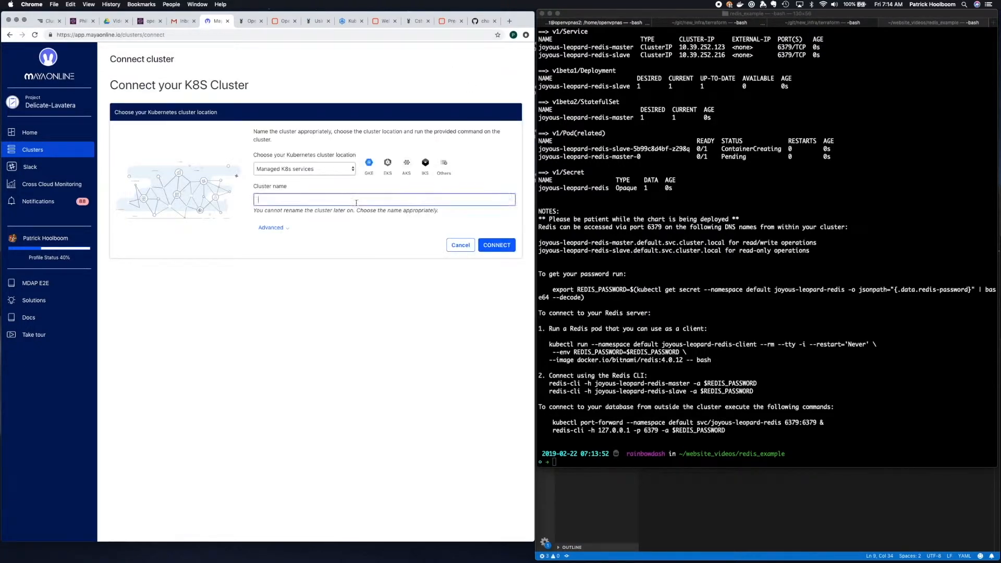
type("redis-")
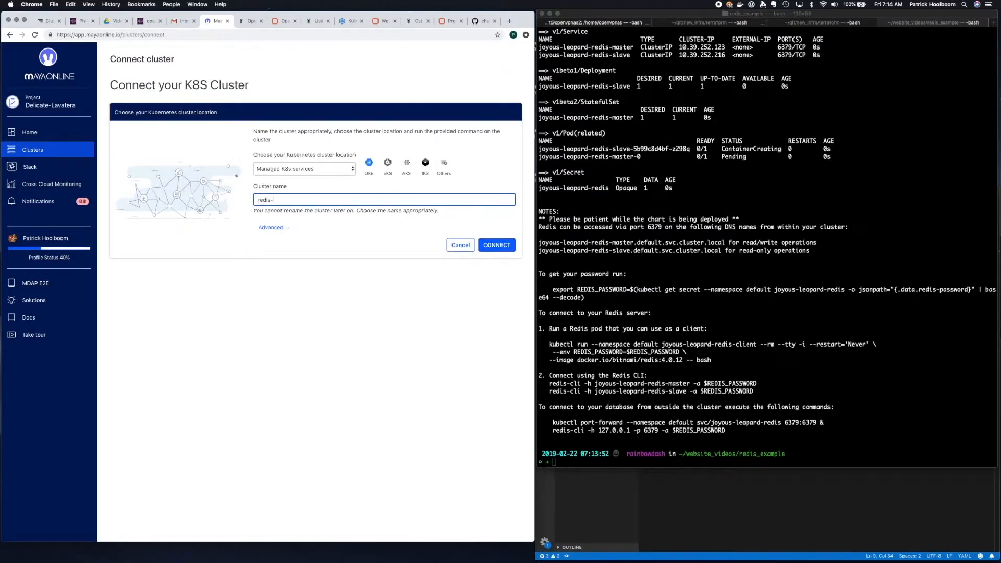
type("test")
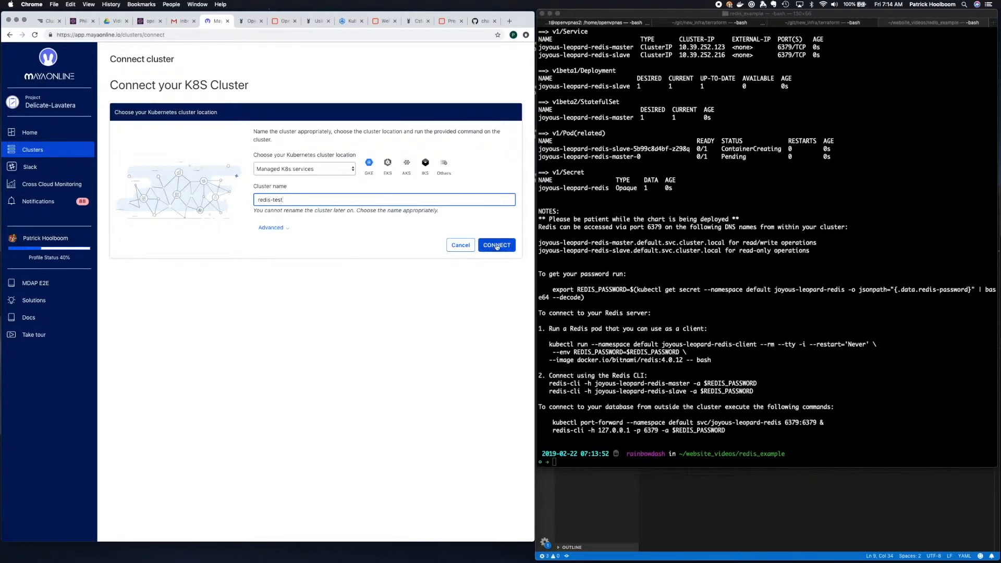
left_click(496, 244)
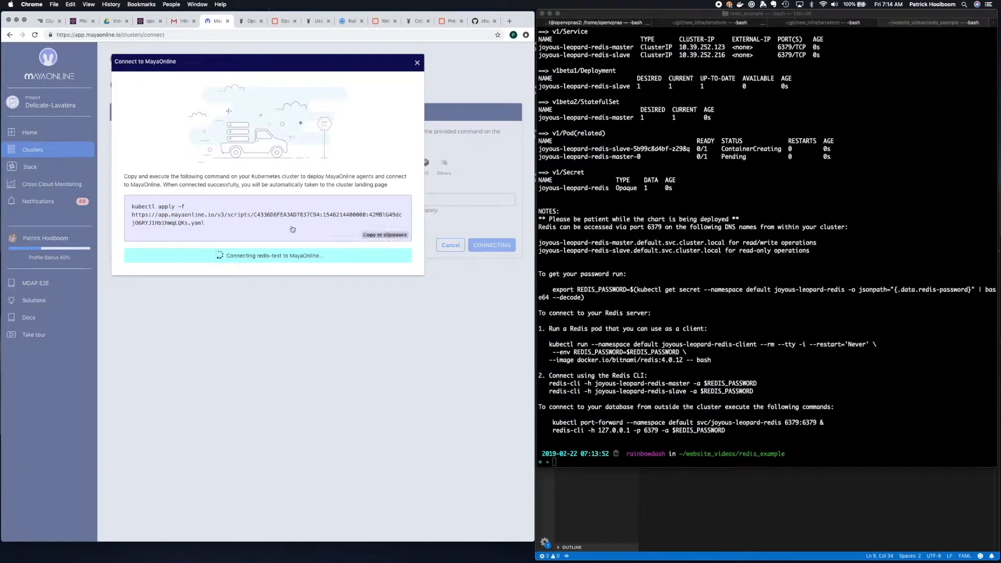
- Copy the kubectl apply agent command to the clipboard for running in Terminal
left_click(385, 235)
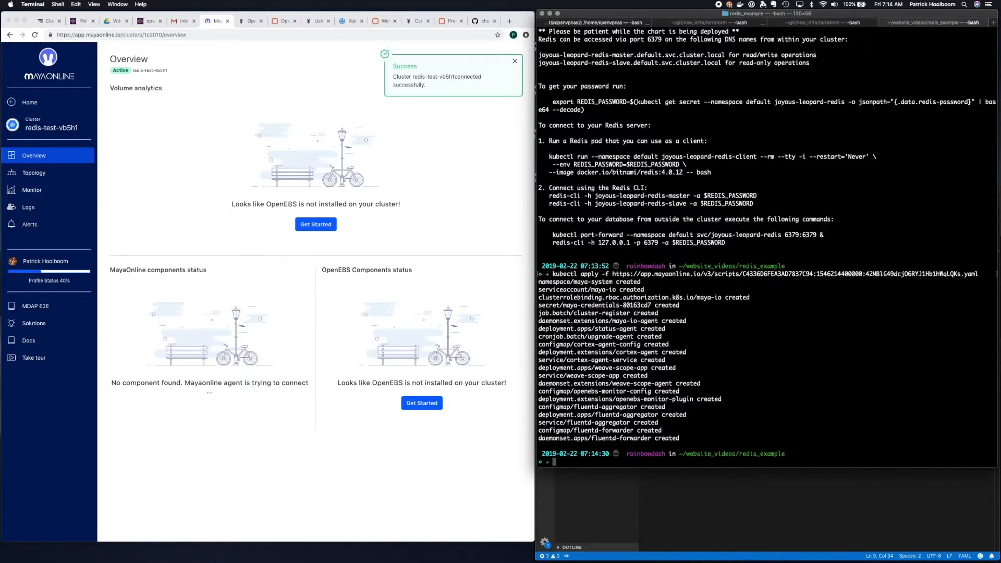
- Review the redis-test-vb5h1 overview analytics, then switch to its Topology view
left_click(514, 61)
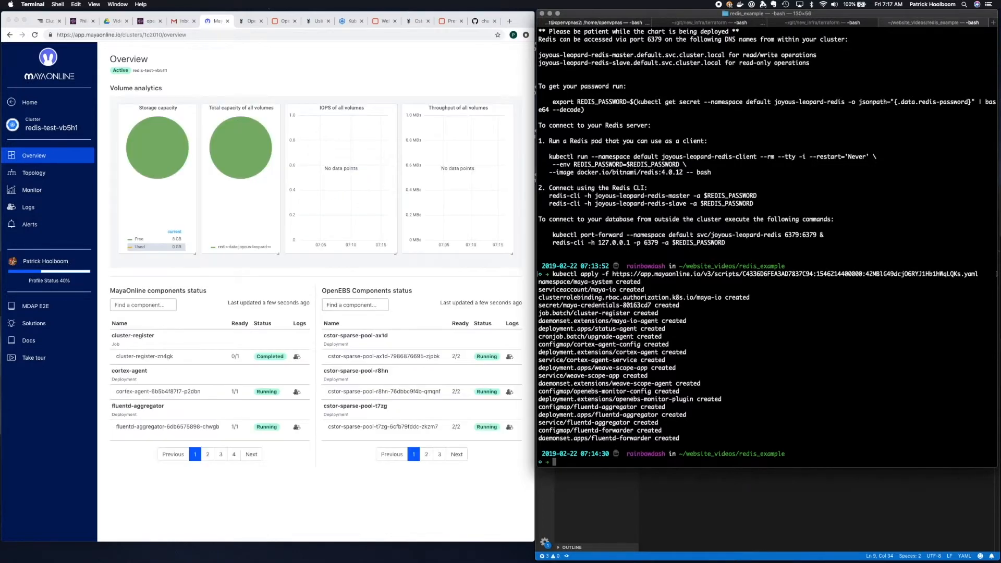
mouse_move(498, 282)
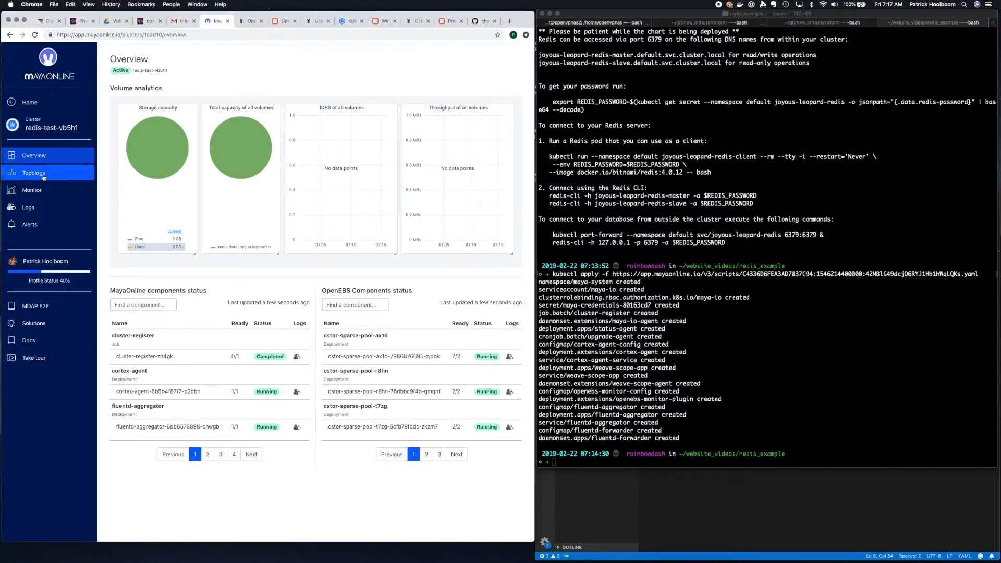
left_click(34, 172)
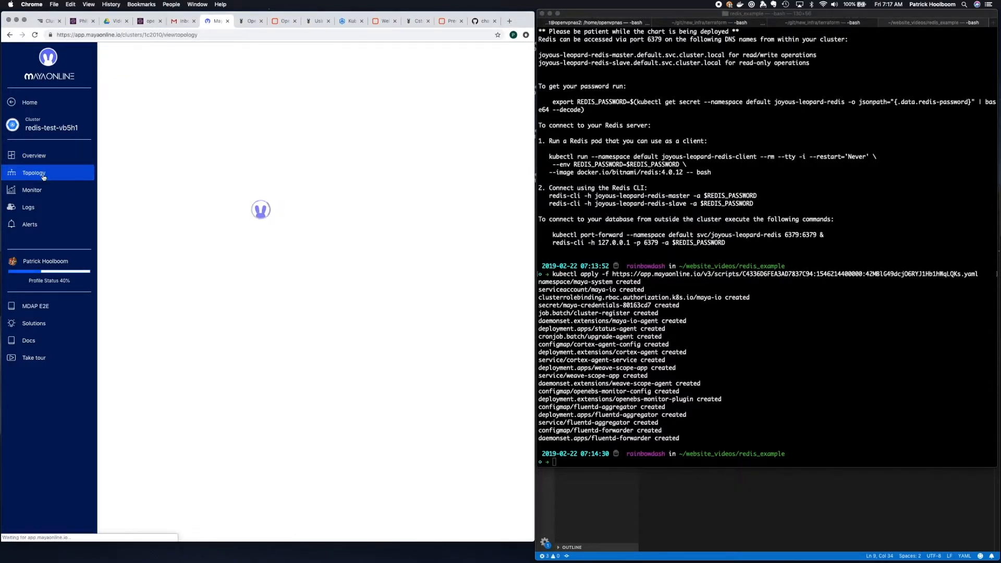